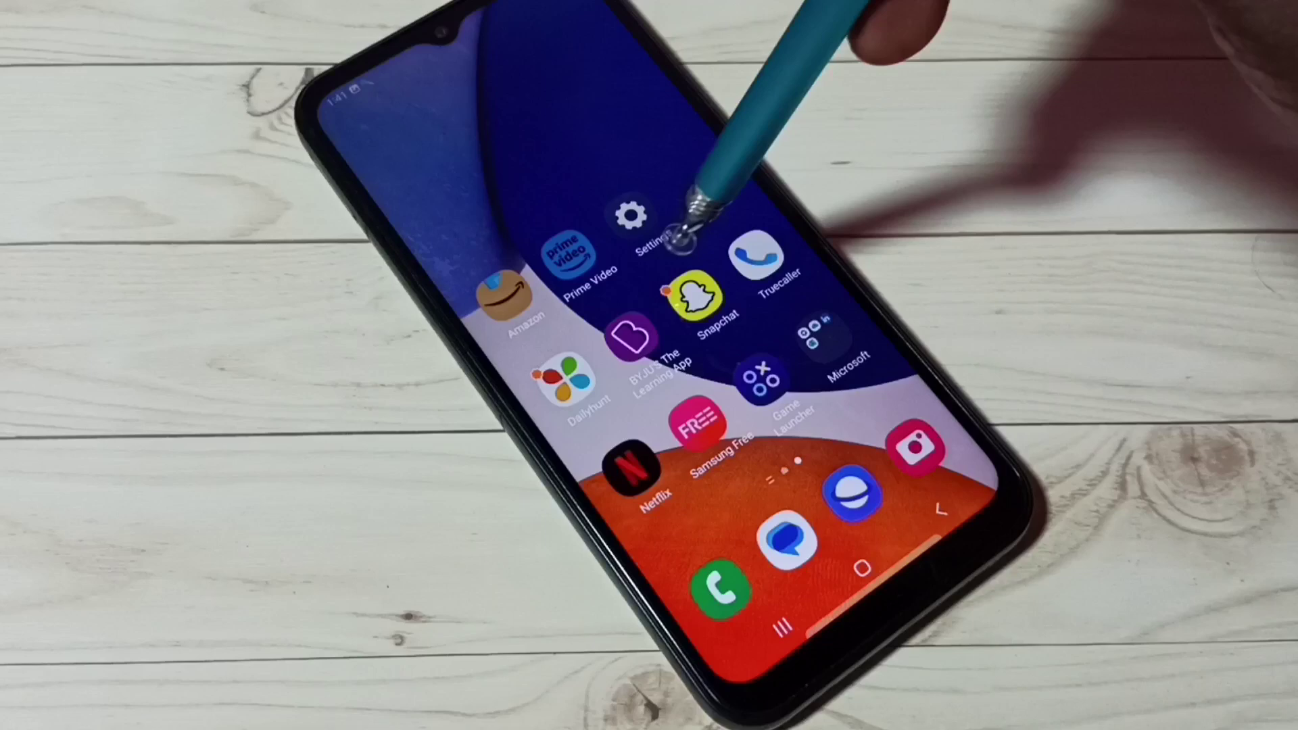
Open the Settings app from the home screen and go to Display
{"action": "left_click", "coordinate": [627, 217]}
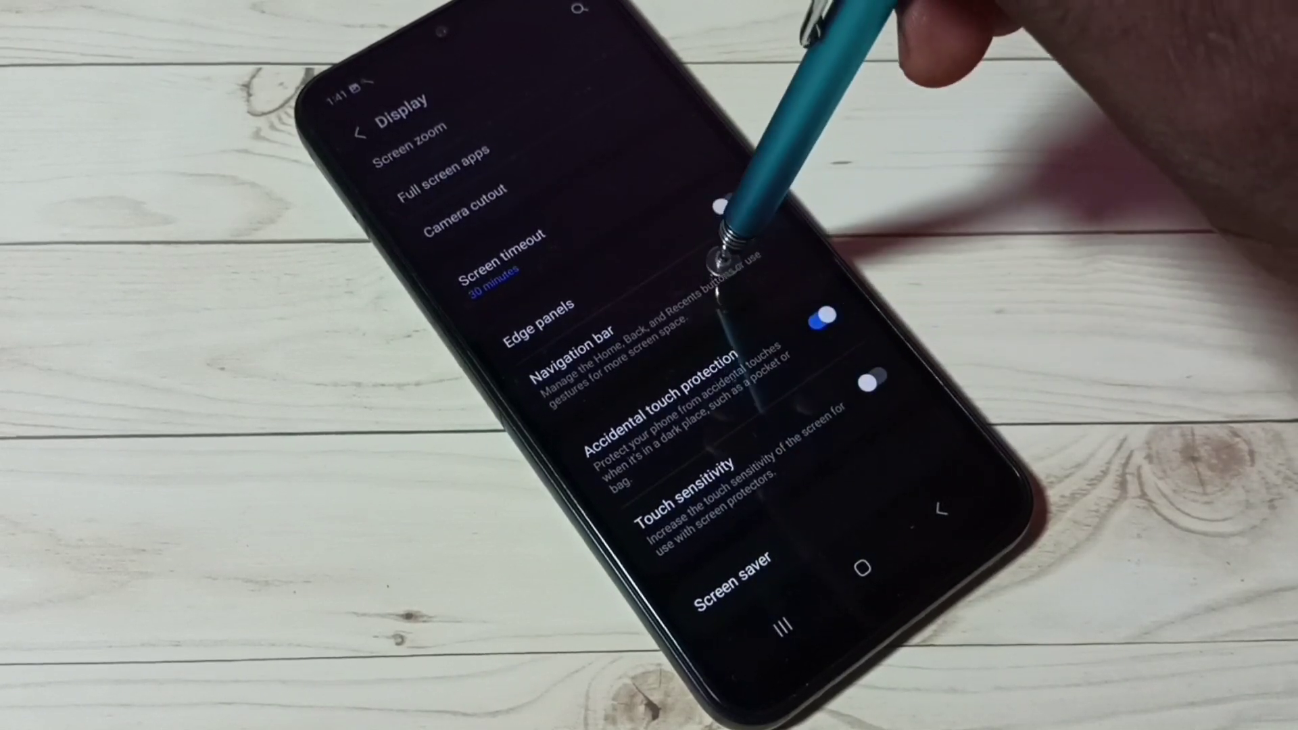
Open the Navigation bar page listing Buttons and Swipe gestures types
{"action": "left_click", "coordinate": [555, 345]}
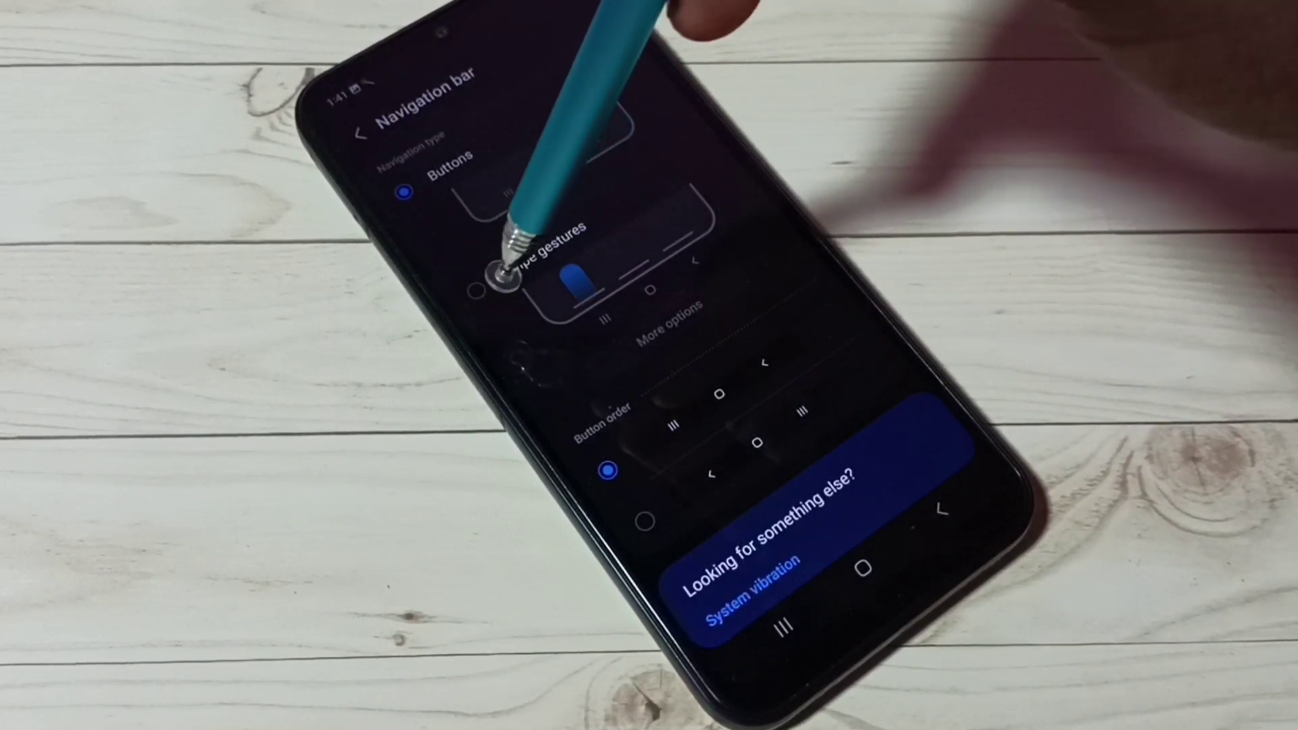
Select Swipe gestures as the navigation type and return to Display
{"action": "left_click", "coordinate": [498, 281]}
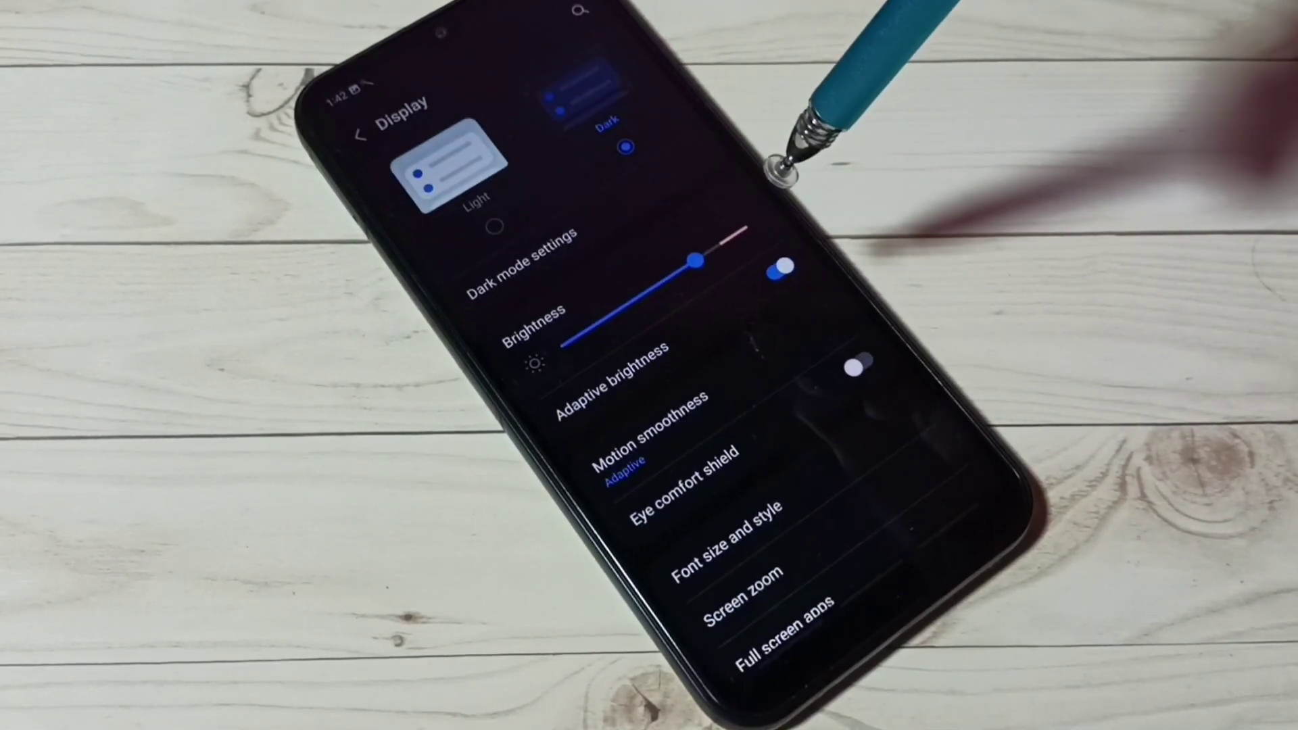
Set navigation back to Buttons, then leave Settings for the home screen
{"action": "scroll", "scroll_direction": "down", "scroll_amount": 3}
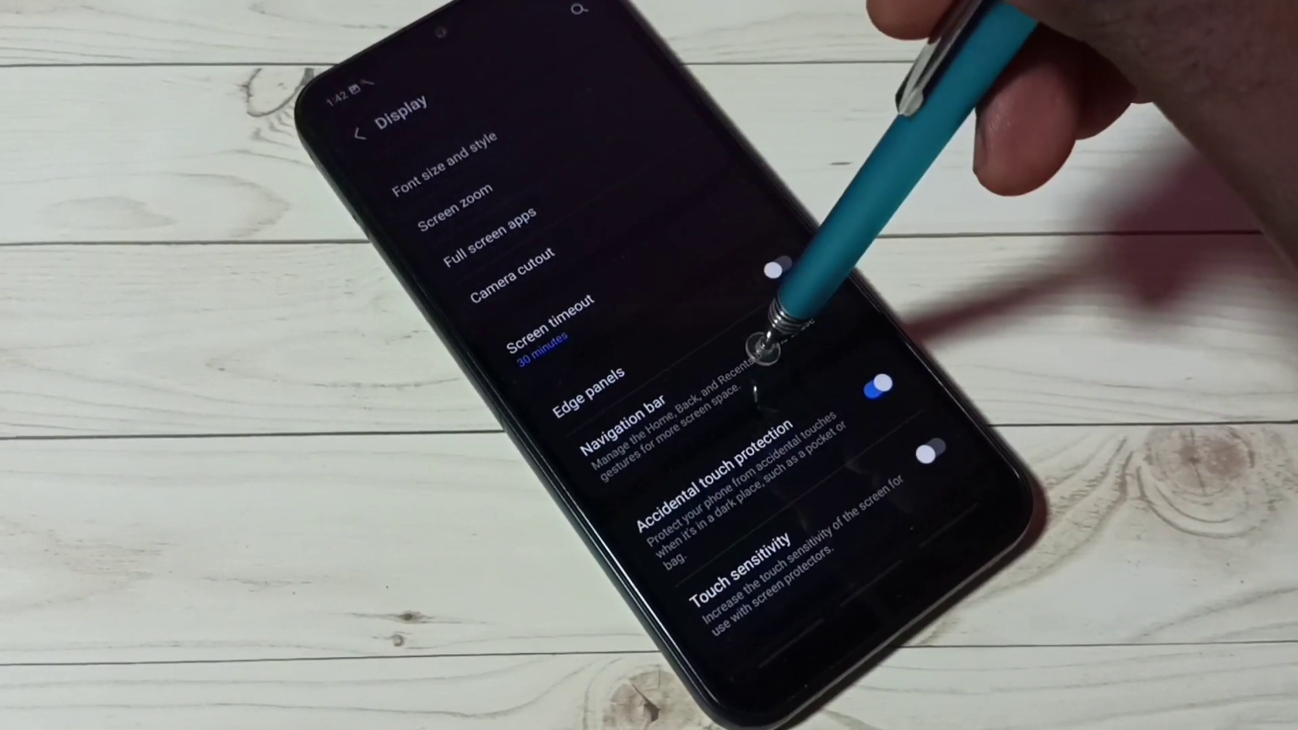
{"action": "left_click", "coordinate": [610, 419]}
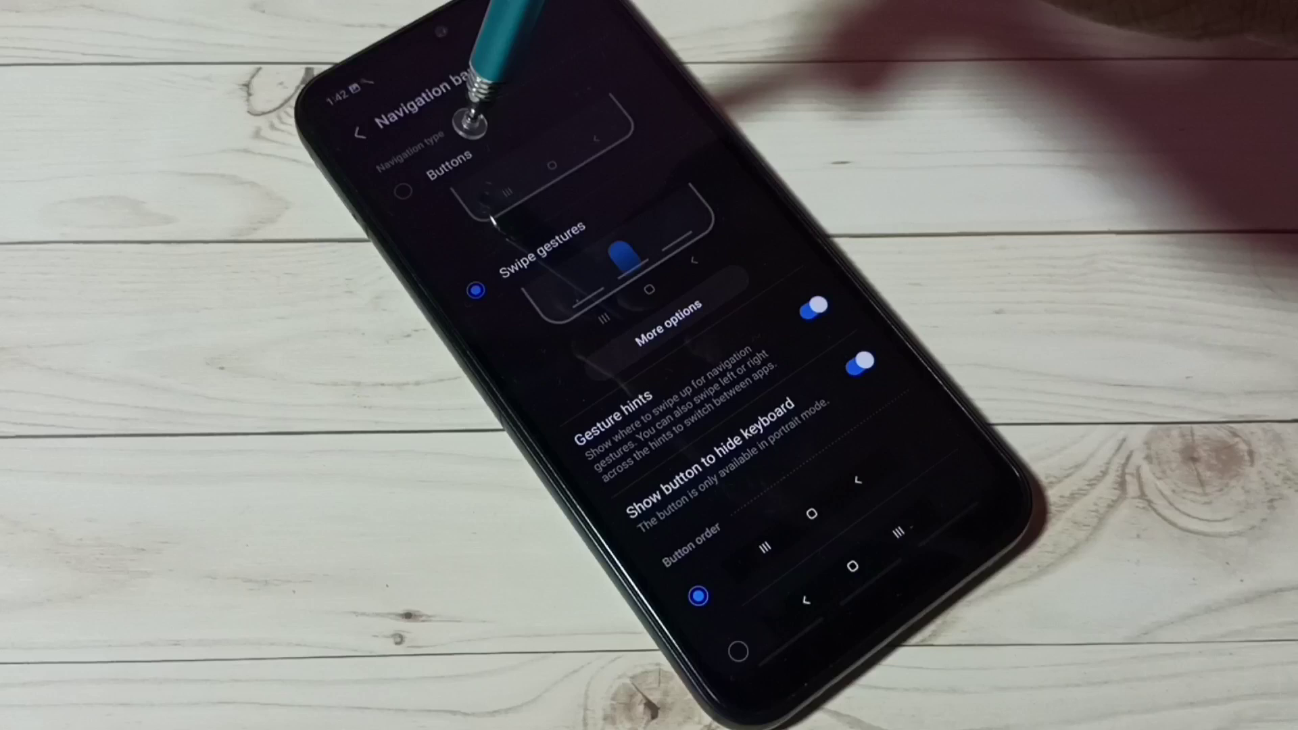
{"action": "left_click", "coordinate": [404, 186]}
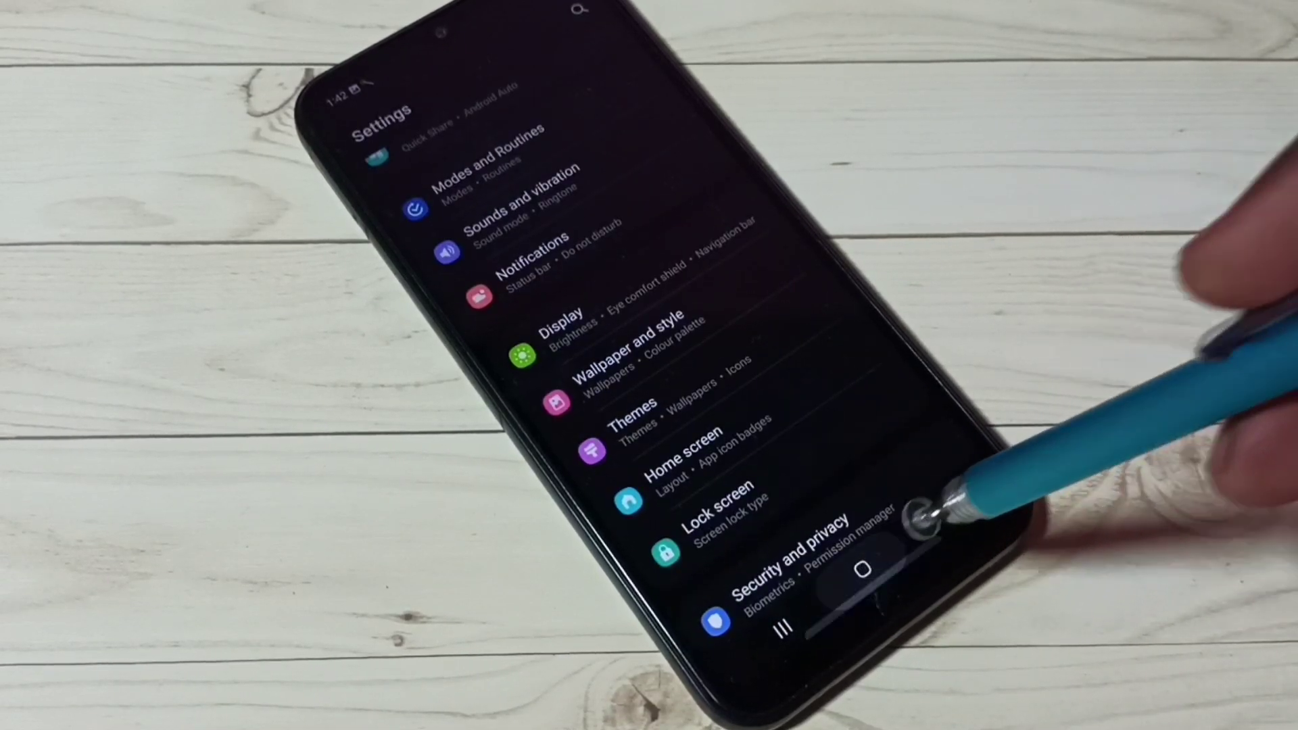
{"action": "left_click", "coordinate": [863, 575]}
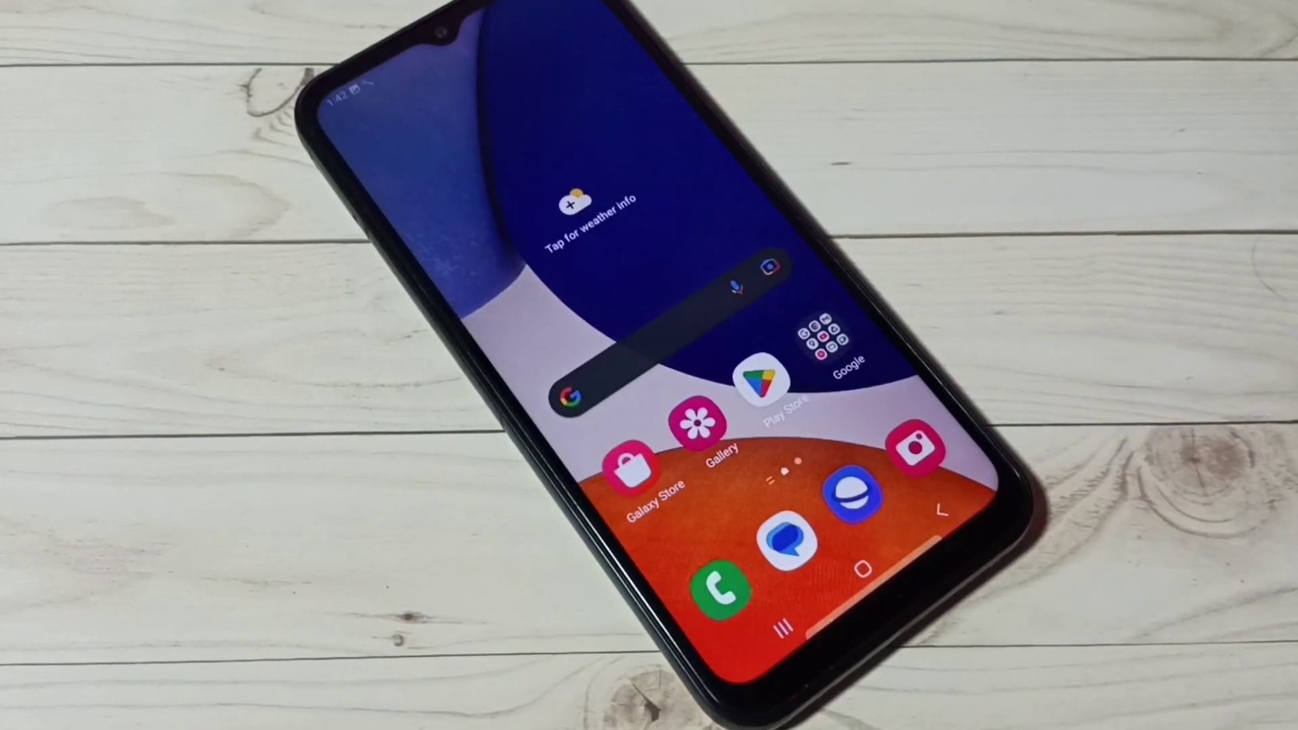